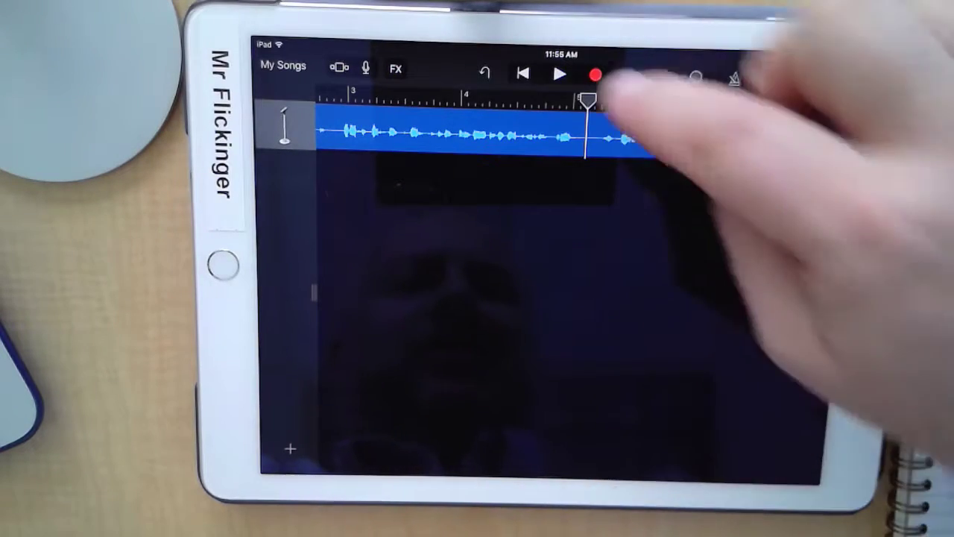
Place the playhead at the end of the intro chatter, near bar 12
click(560, 73)
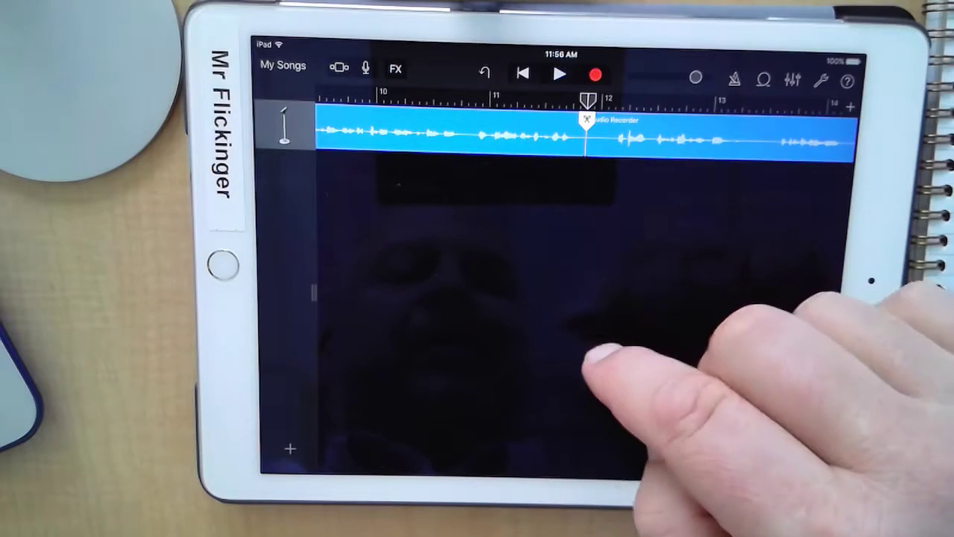
Remove the intro chatter clip and slide the remaining recording to bar 1
click(447, 130)
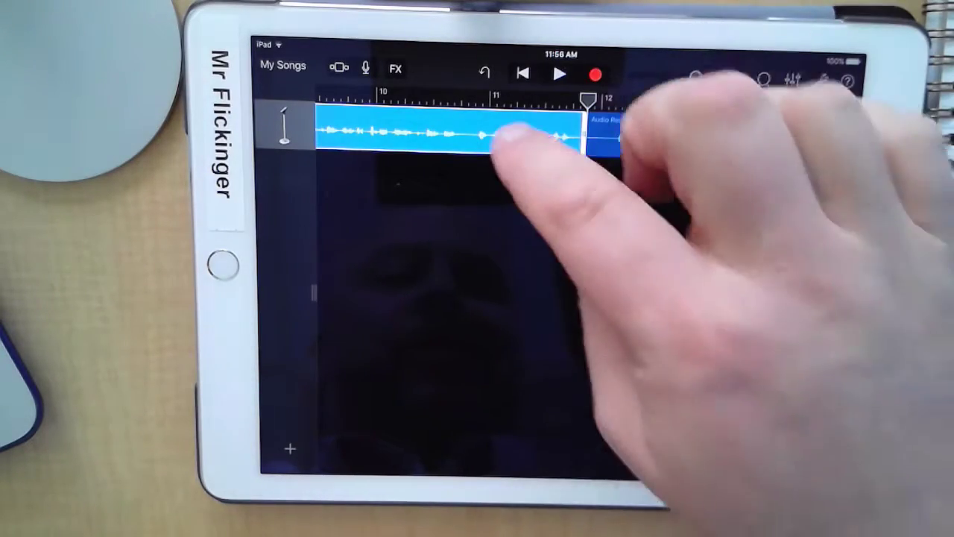
drag(447, 134, 709, 137)
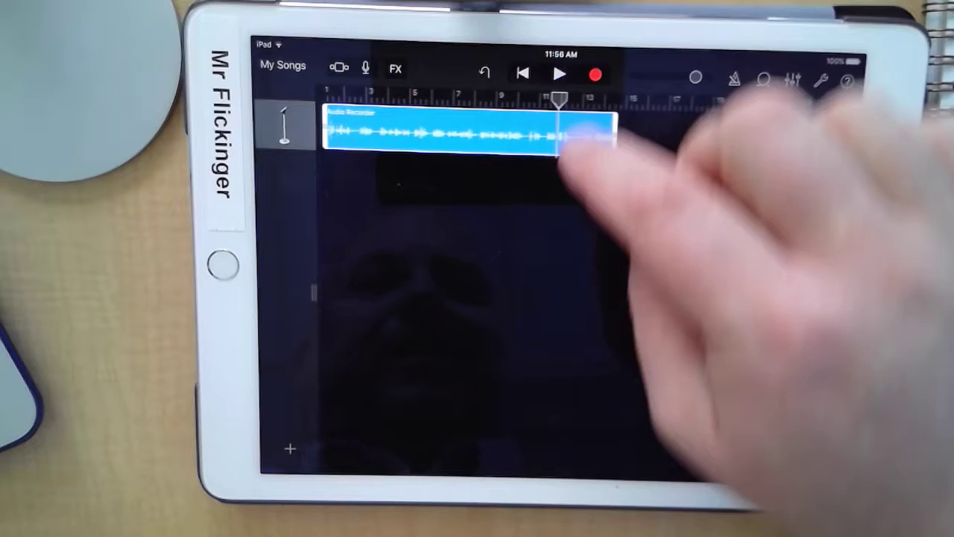
click(560, 73)
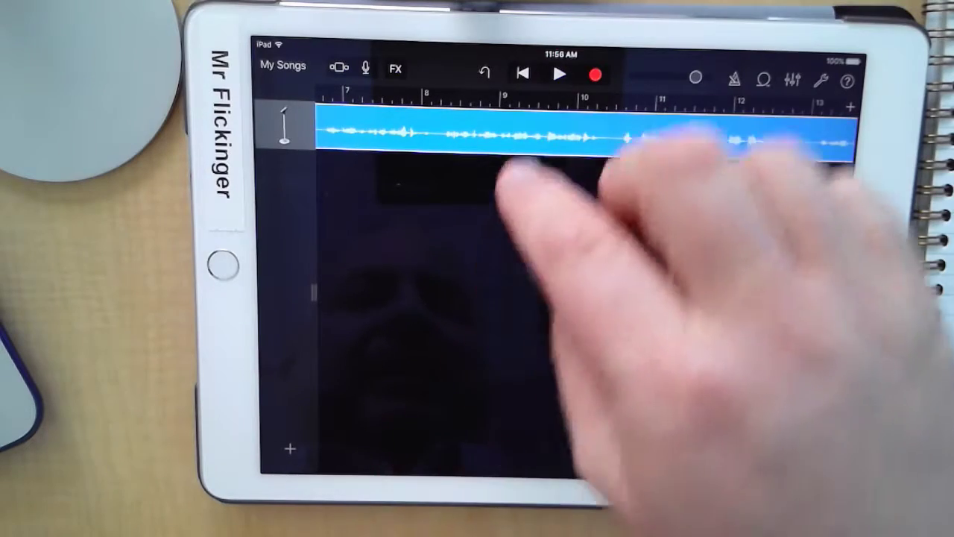
click(560, 74)
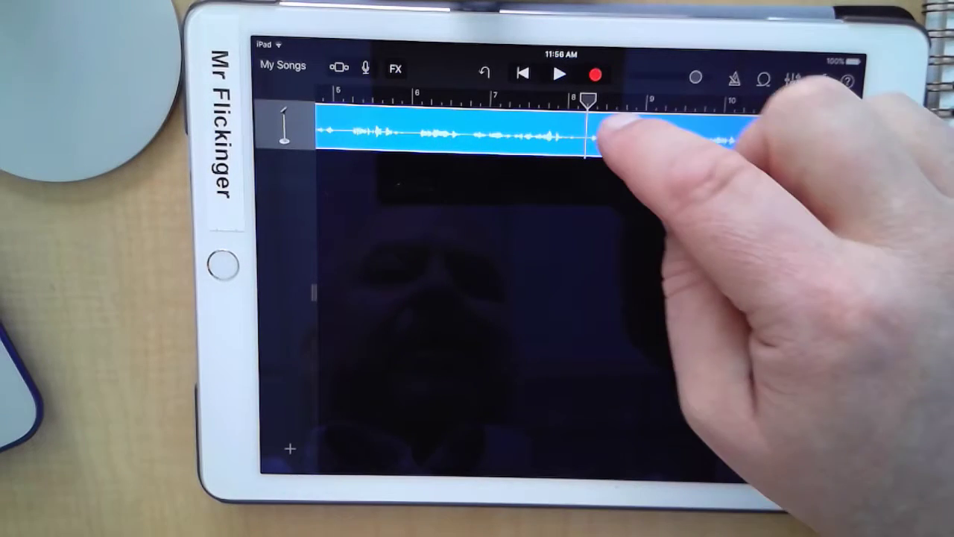
Split out the flubbed sentence near bar 8 and remove it, leaving a gap before bar 10
click(589, 134)
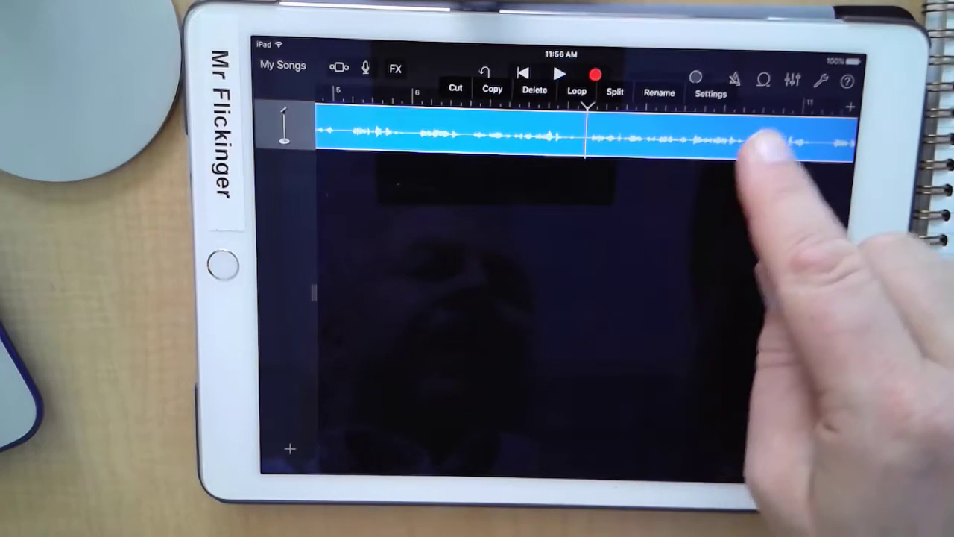
mouse_move(753, 164)
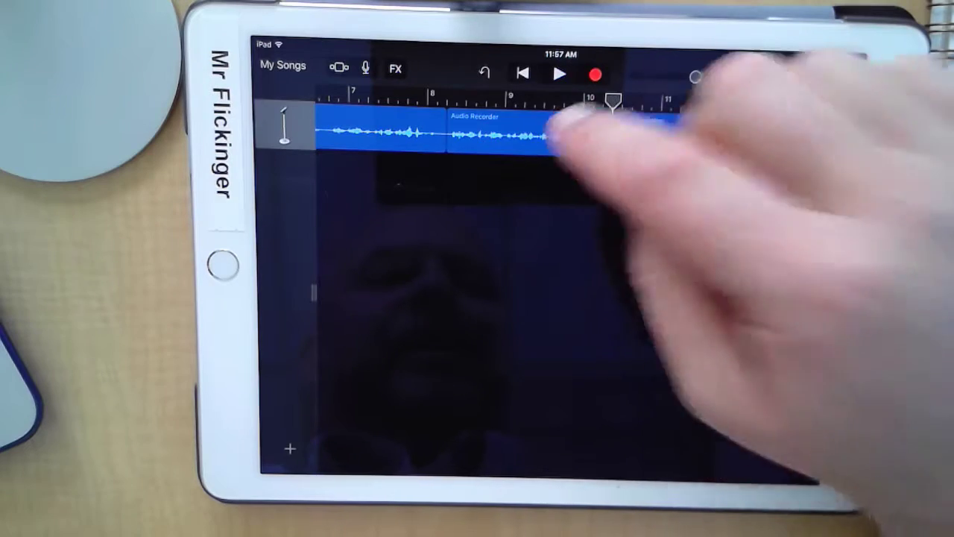
click(492, 134)
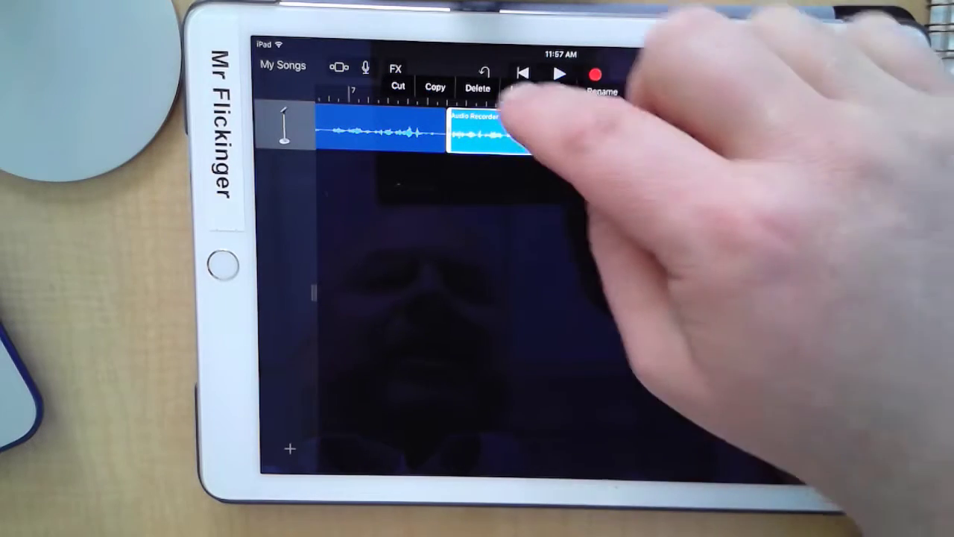
drag(492, 135, 678, 138)
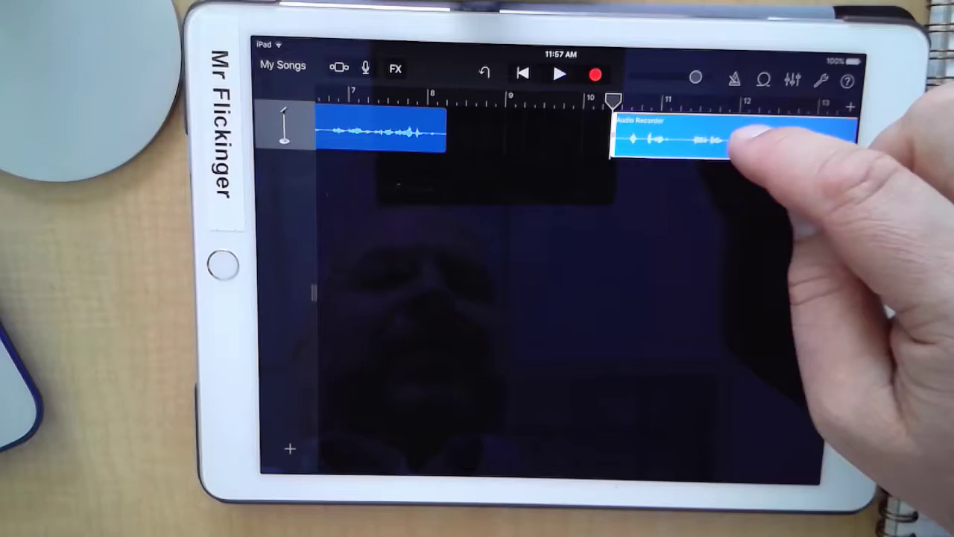